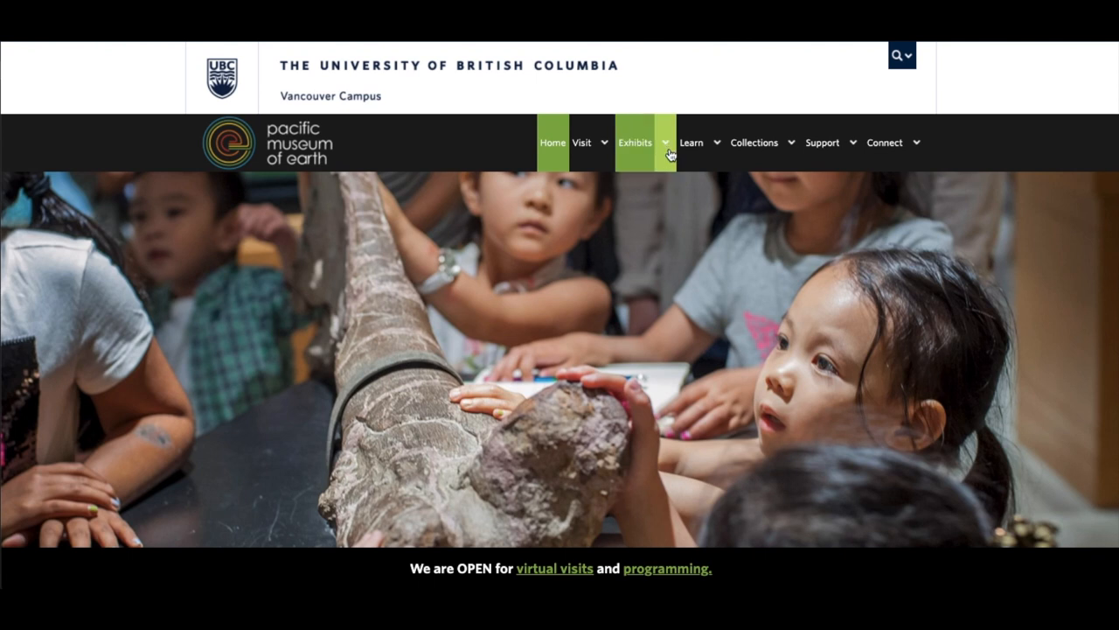
Go to the Hominids Hall page from the Exhibits menu and scroll down
left_click(666, 143)
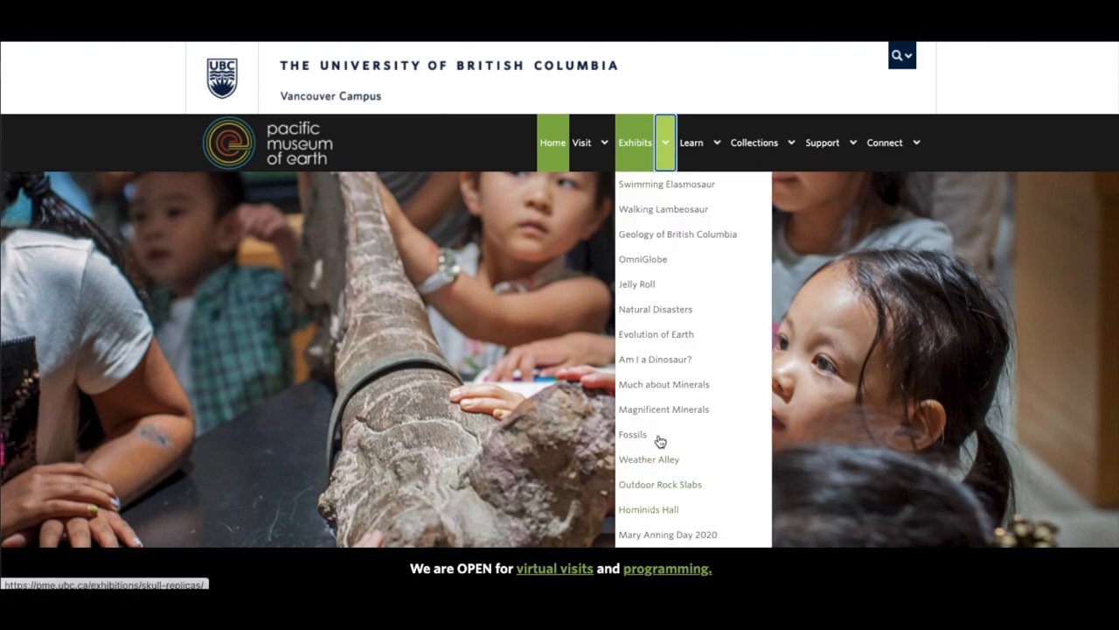
mouse_move(652, 485)
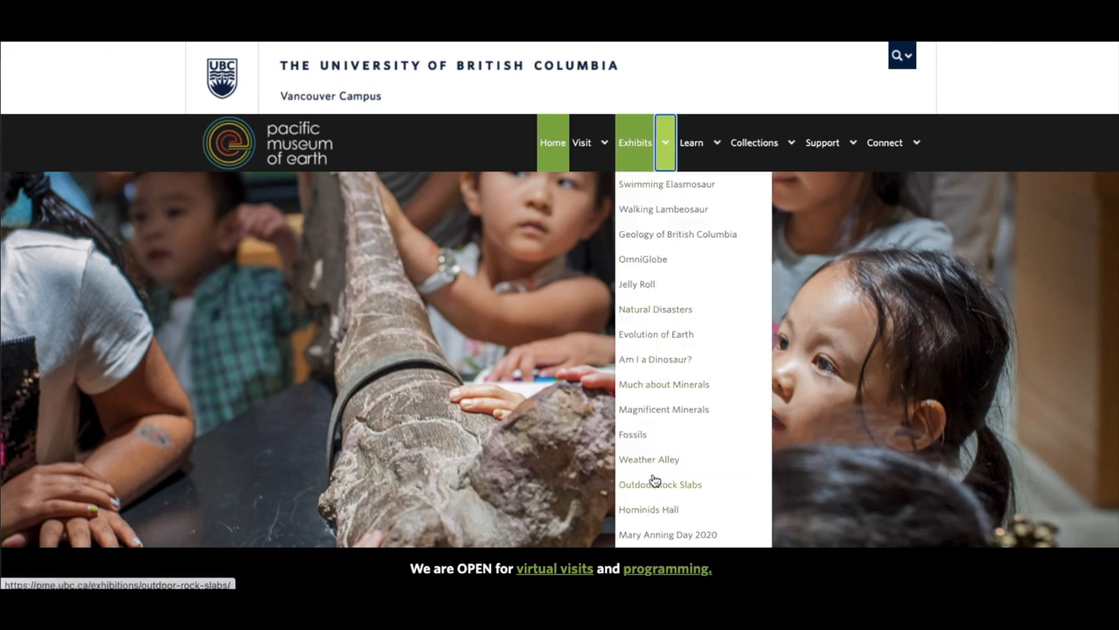
left_click(654, 484)
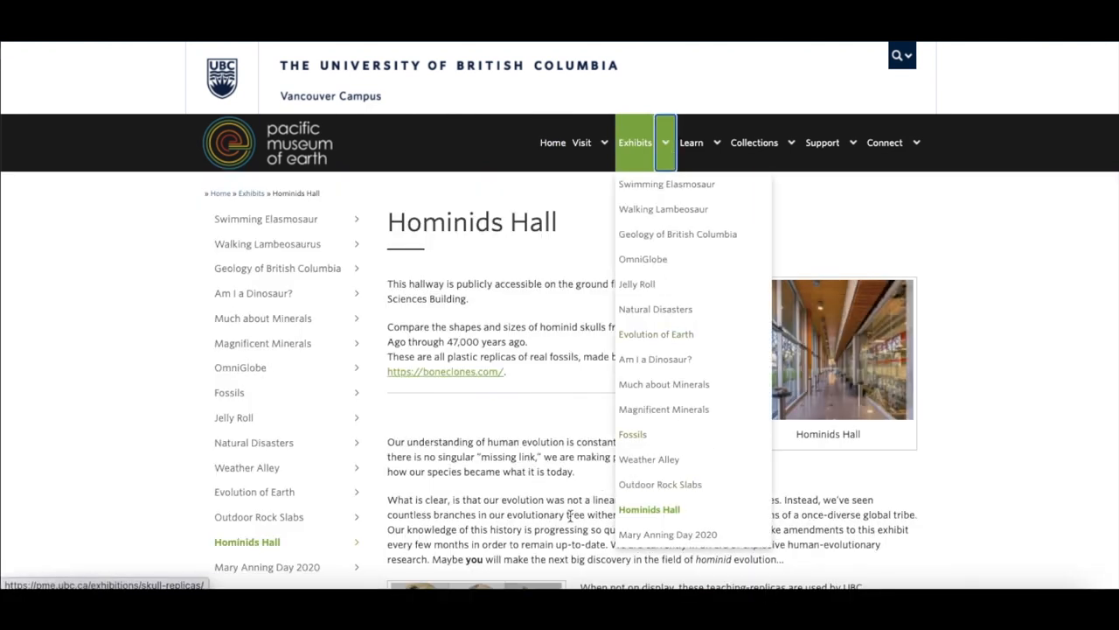
scroll("down", 3)
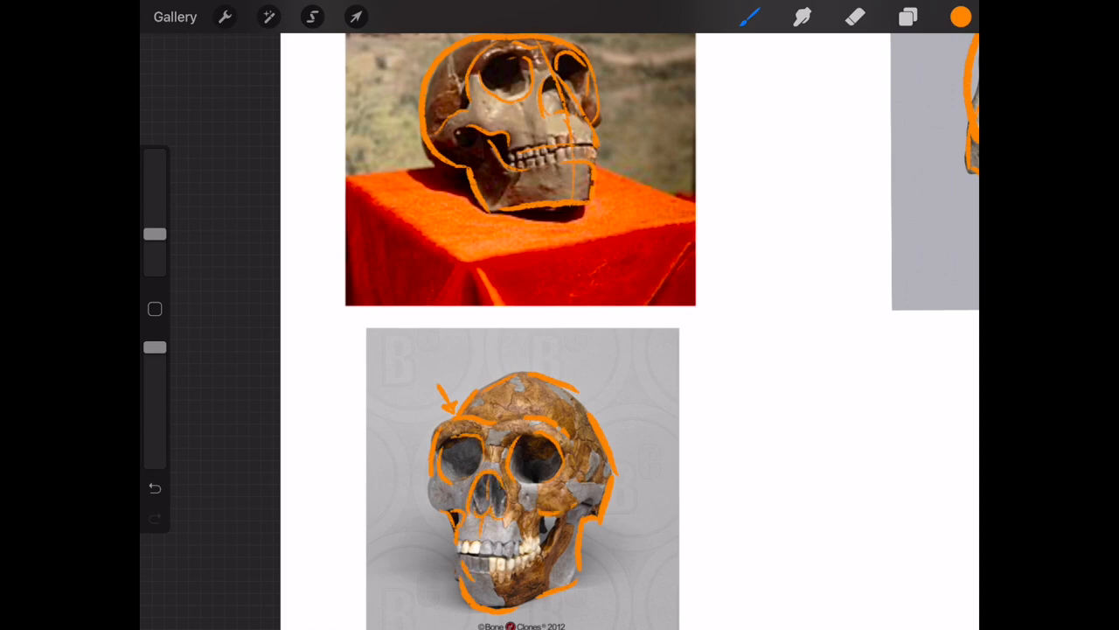
Scroll down through the reference skull photos while tracing orange outlines
scroll("down", 3)
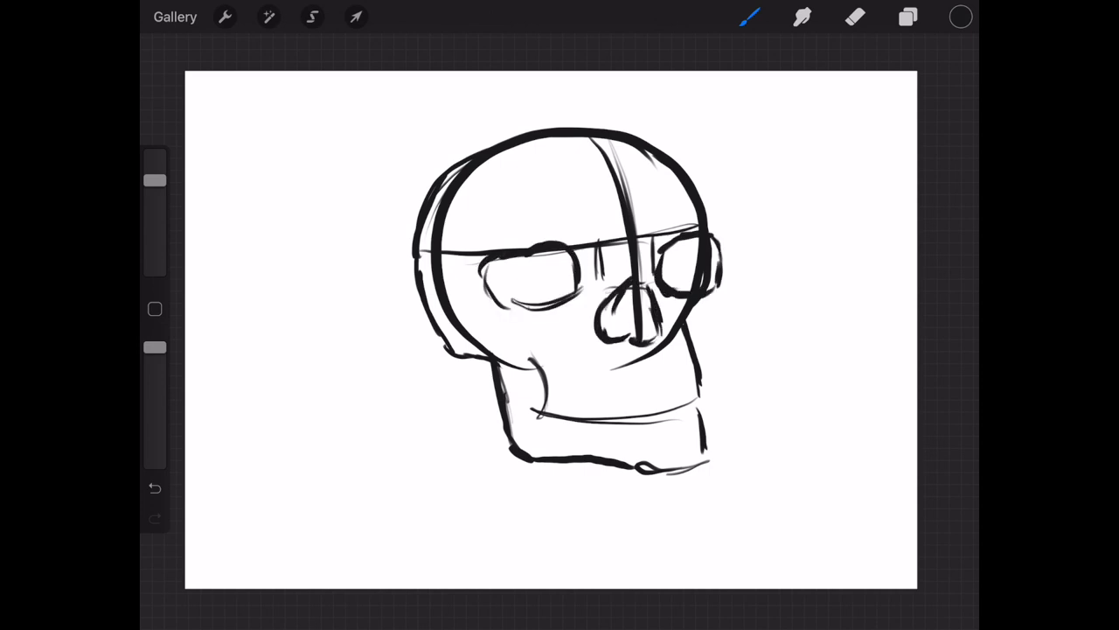
Redraw the skull's lower jaw and fade the sketch to a light grey guide
left_click_drag(472, 332, 542, 411)
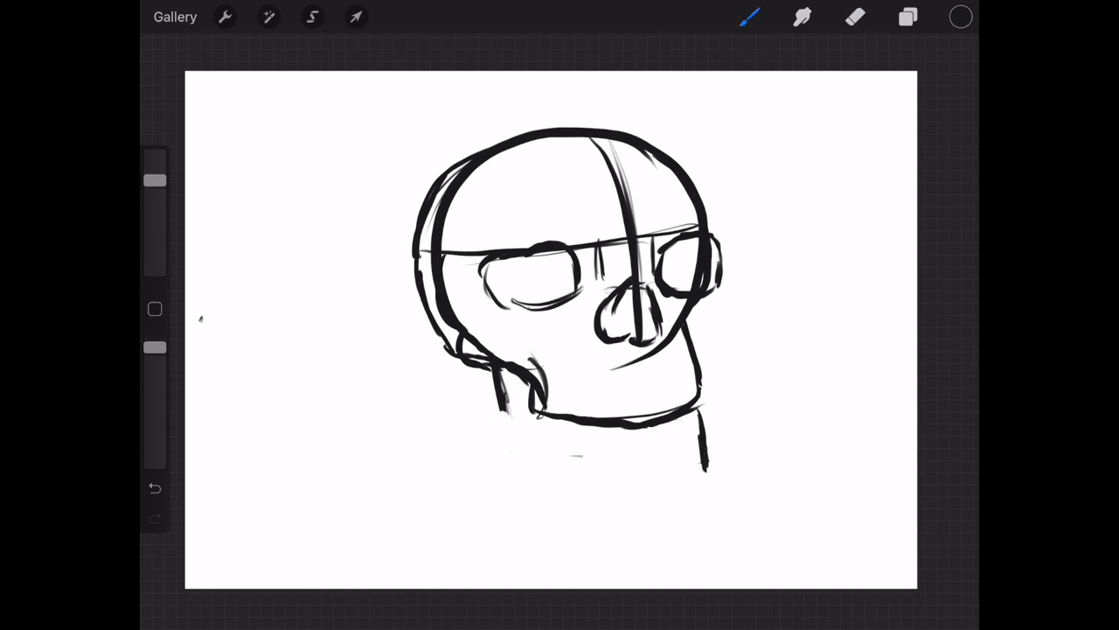
left_click(355, 18)
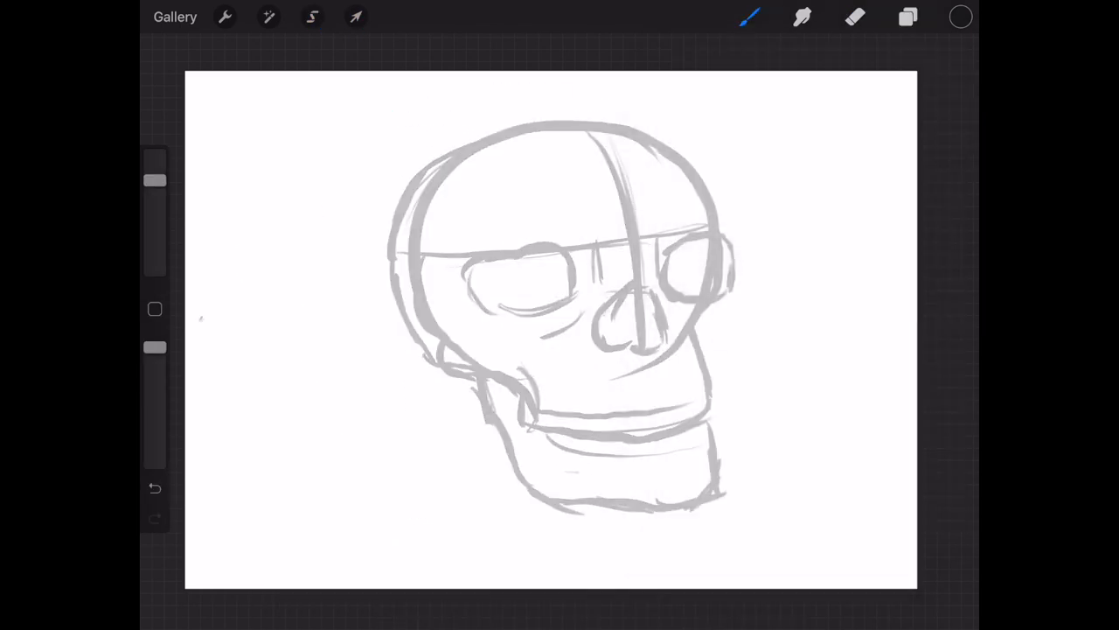
Ink the cranium and jaw outlines in thick black over the grey sketch
left_click_drag(468, 135, 713, 236)
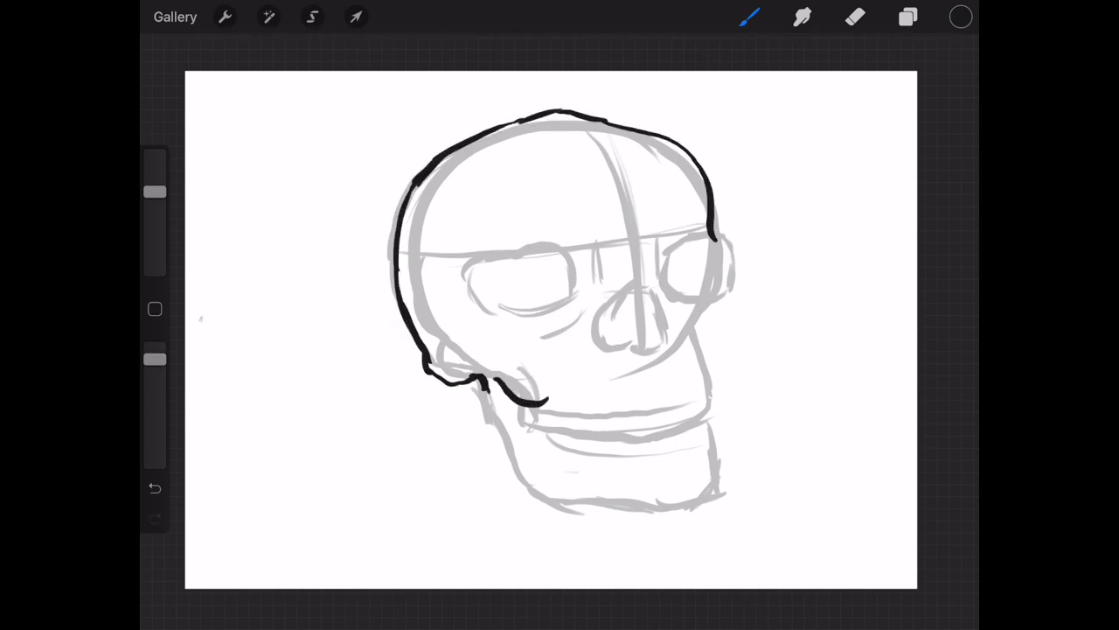
left_click_drag(515, 402, 717, 490)
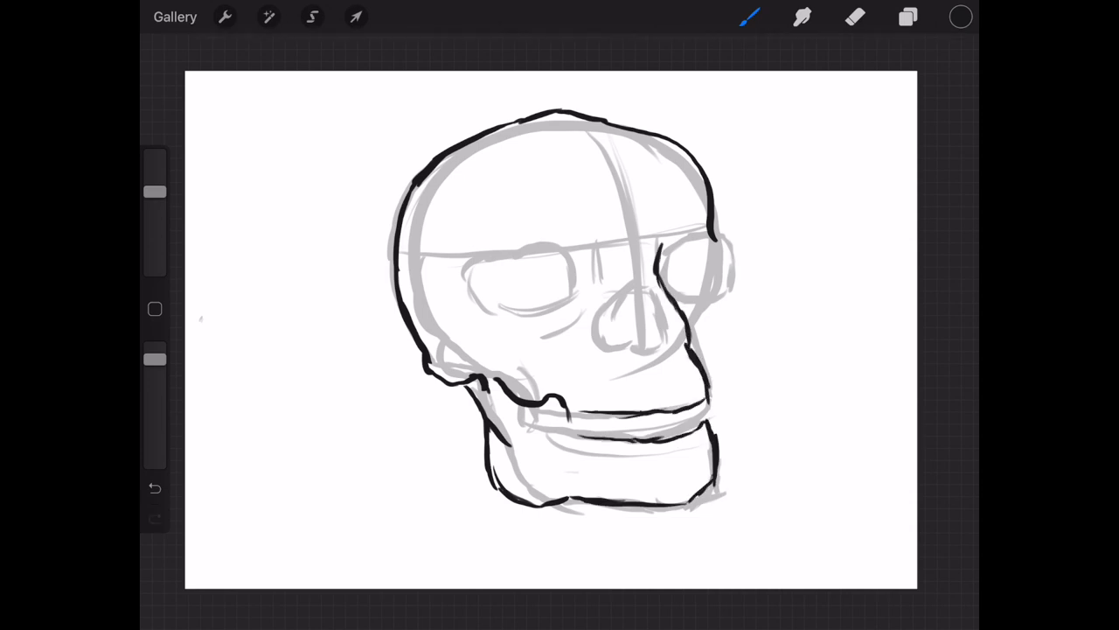
left_click(356, 17)
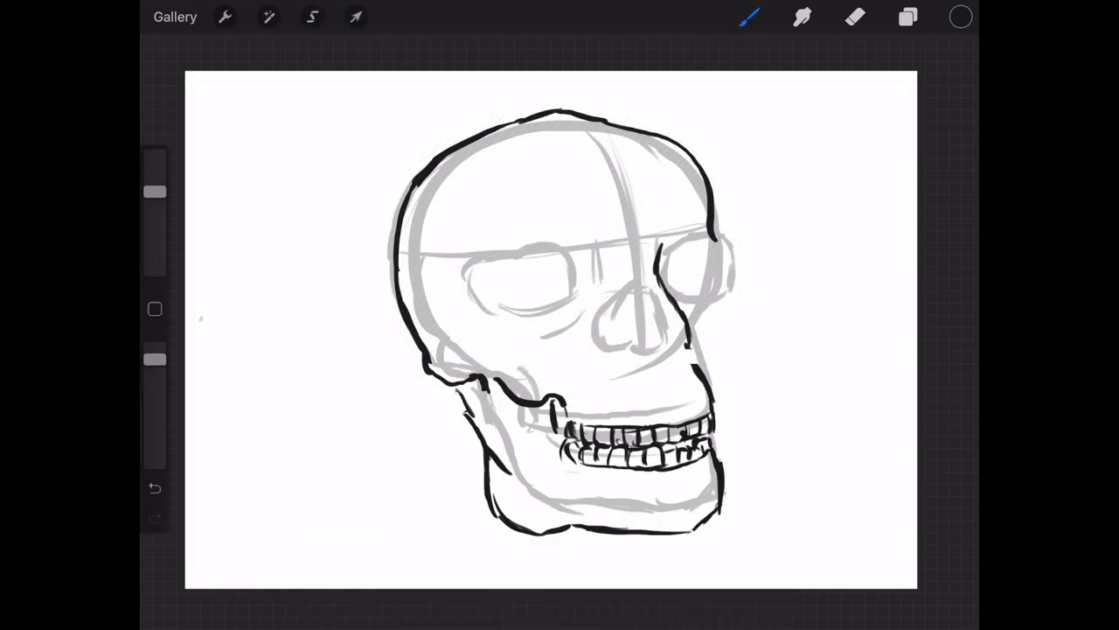
Freehand-select part of the inked outline and ink the brow ridge above the sockets
left_click(312, 17)
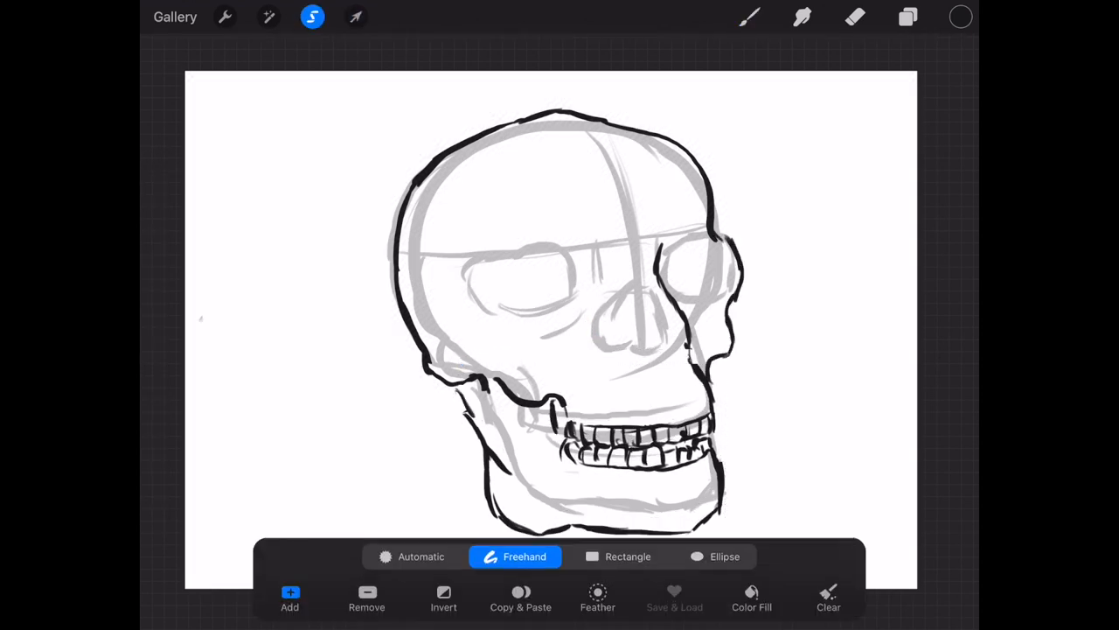
left_click(355, 16)
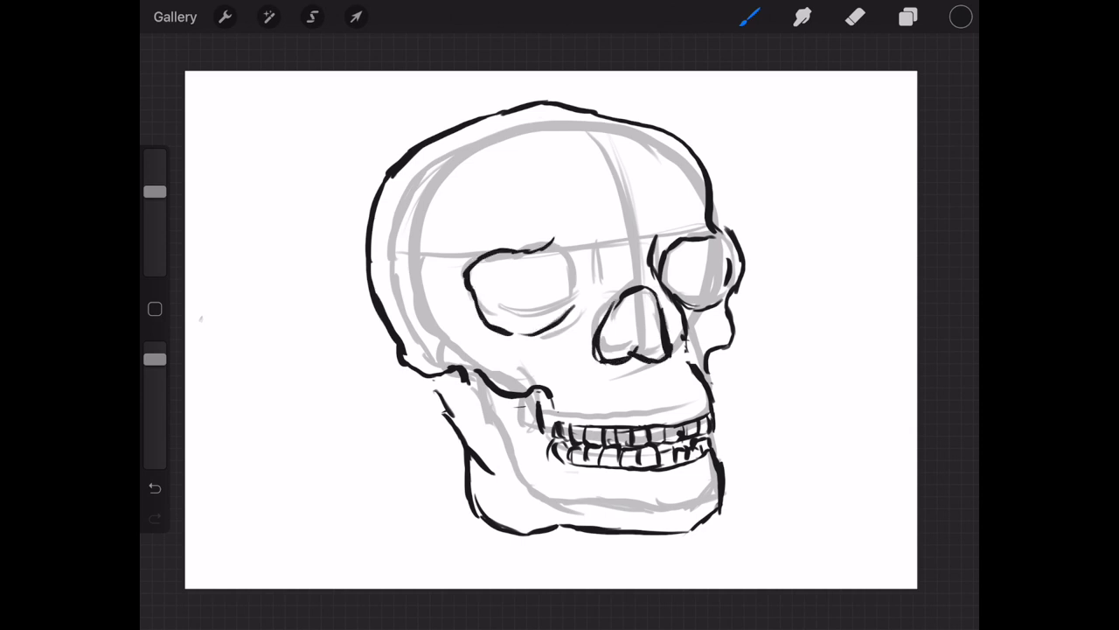
left_click_drag(451, 223, 577, 205)
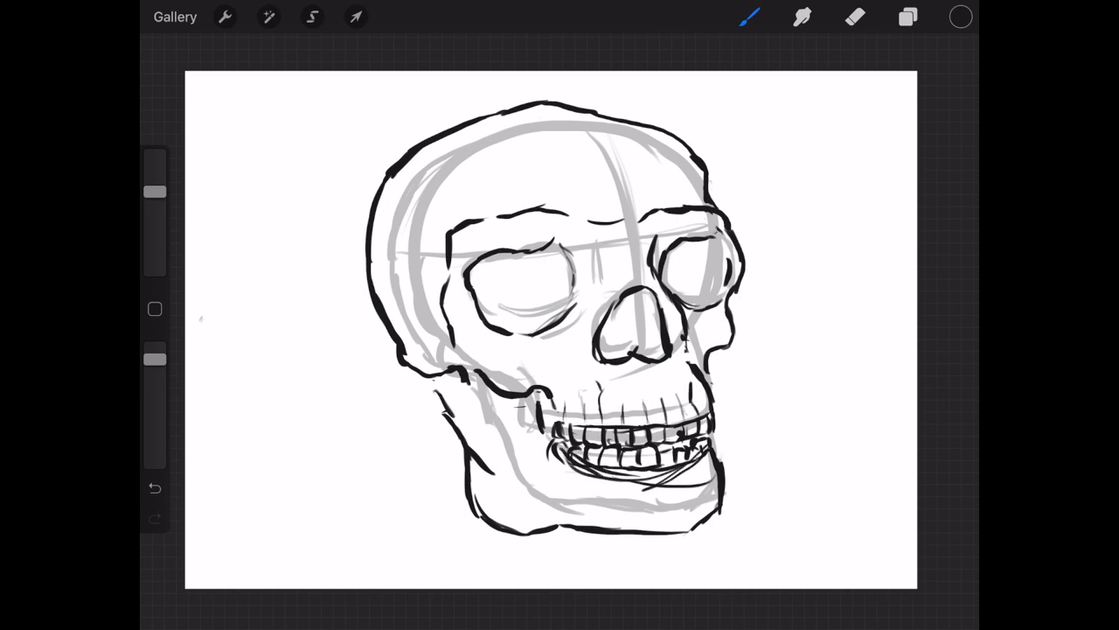
Erase stray ink lines around the brow and re-ink the details
left_click(856, 16)
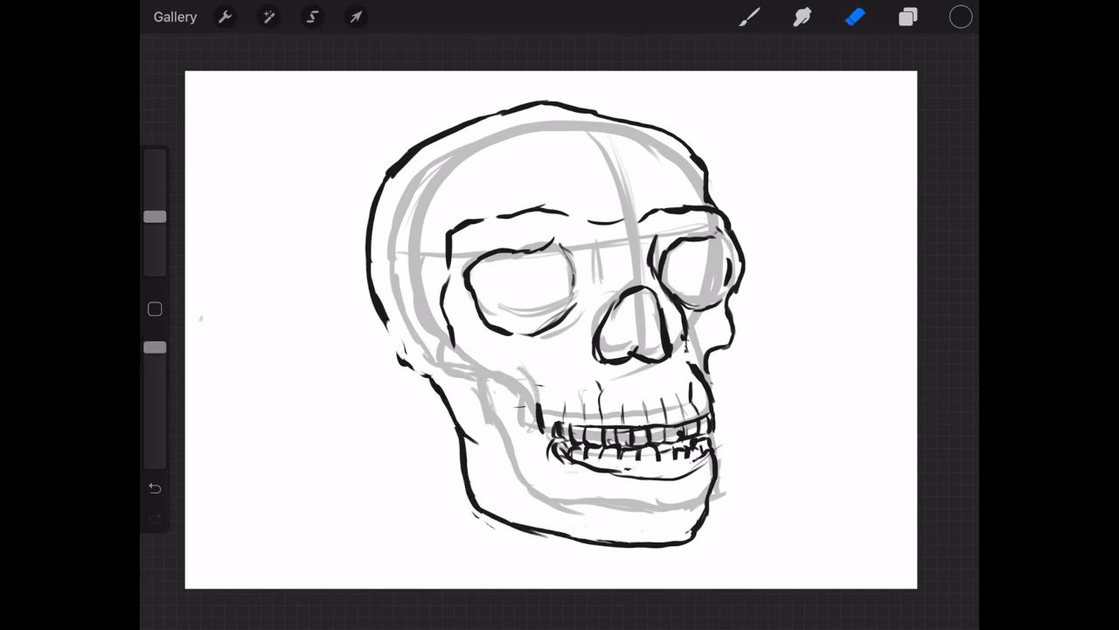
left_click(748, 16)
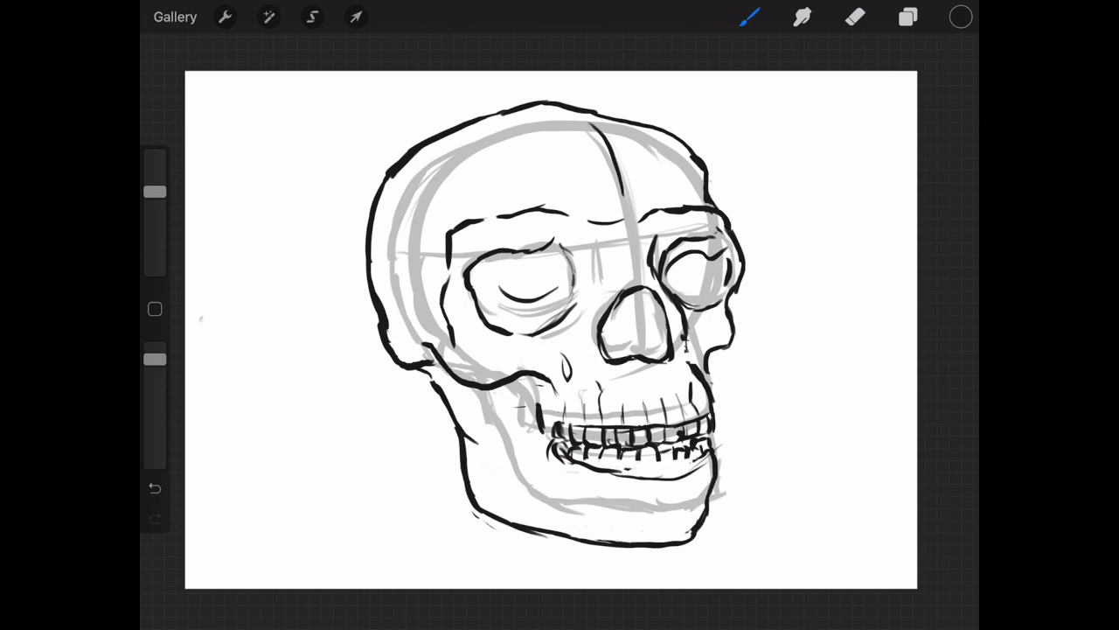
left_click(855, 17)
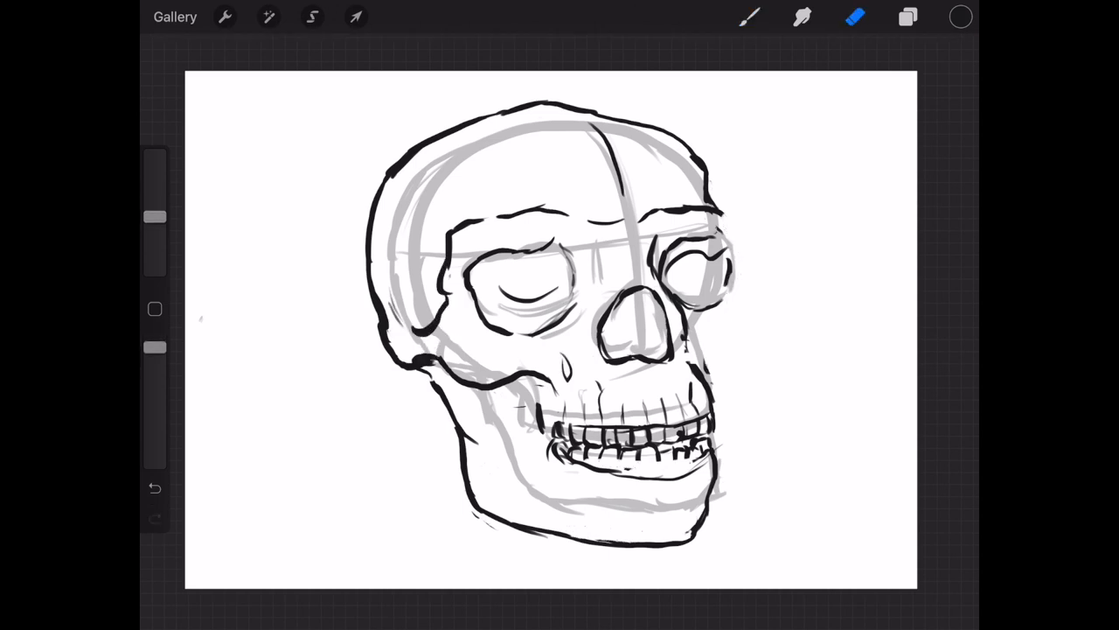
left_click(751, 17)
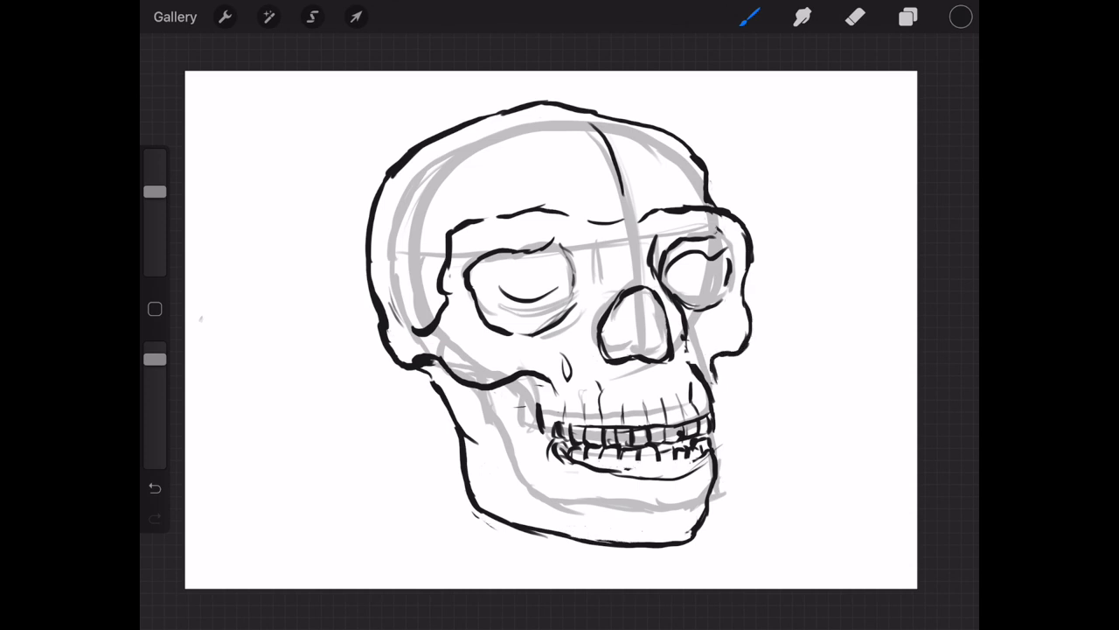
Fade the earlier ink layer and trace a thick black cranium outline
left_click(911, 18)
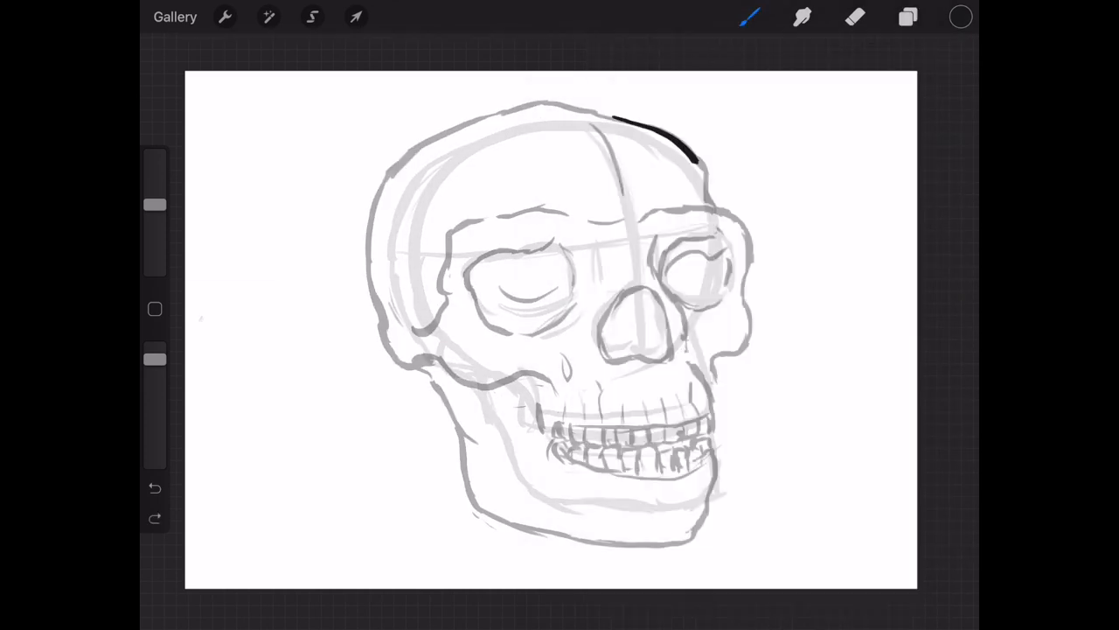
left_click_drag(691, 157, 712, 402)
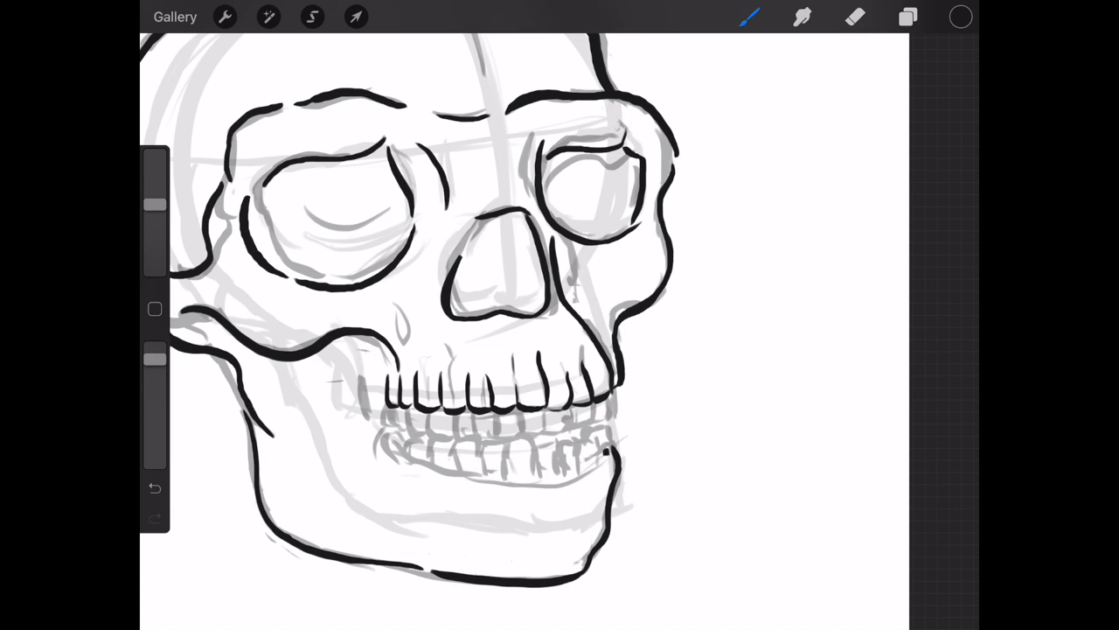
Ink the lower row of teeth, undoing a misplaced stroke
left_click_drag(503, 468, 603, 463)
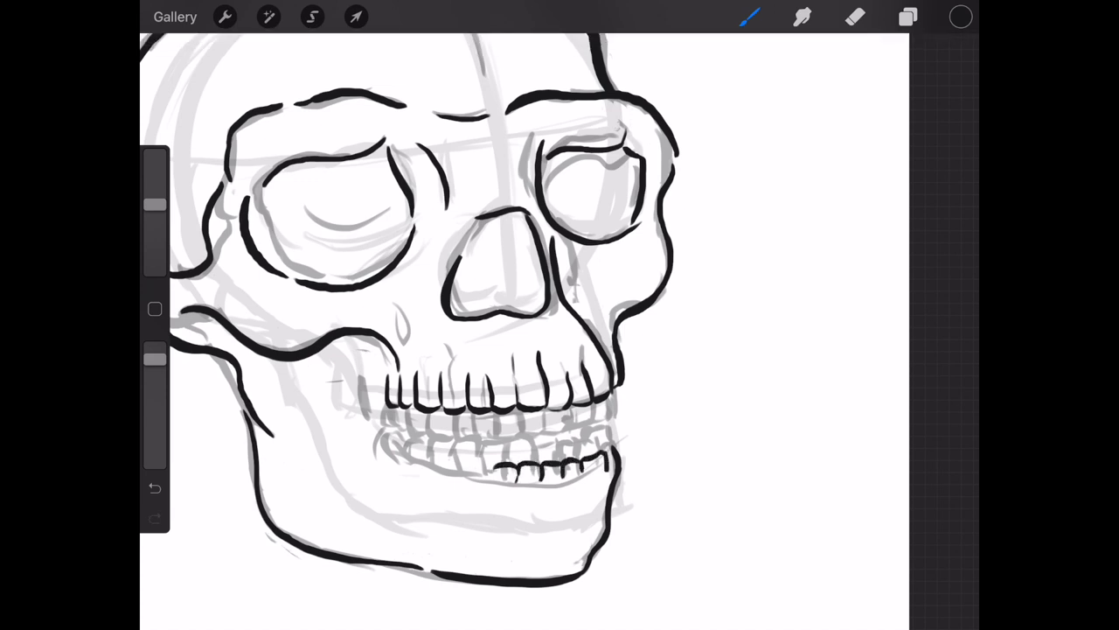
left_click_drag(385, 446, 612, 464)
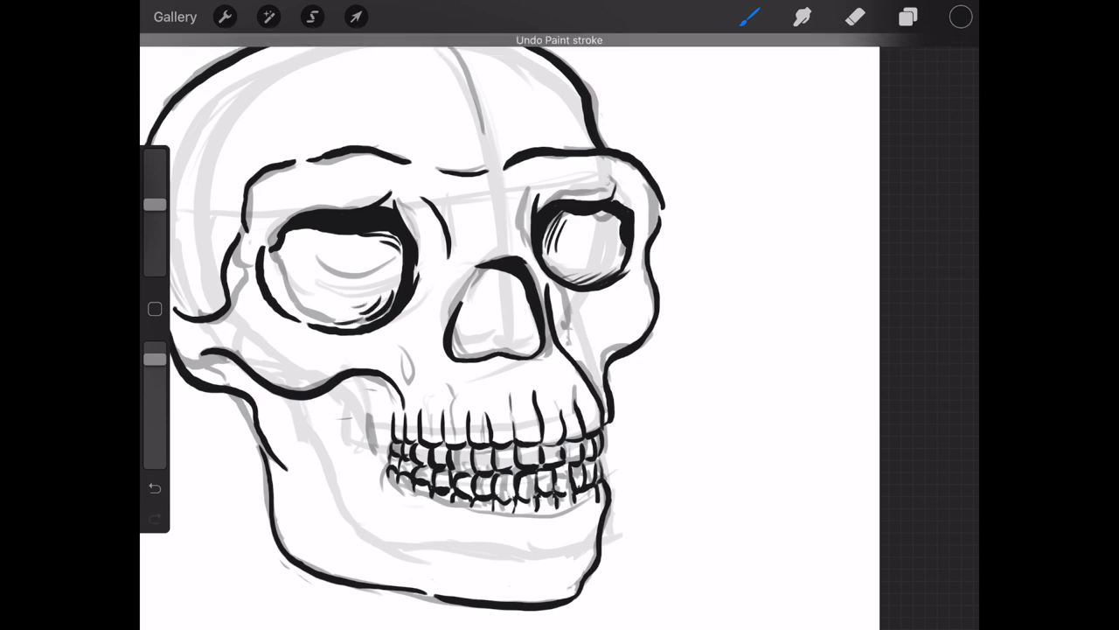
left_click(153, 487)
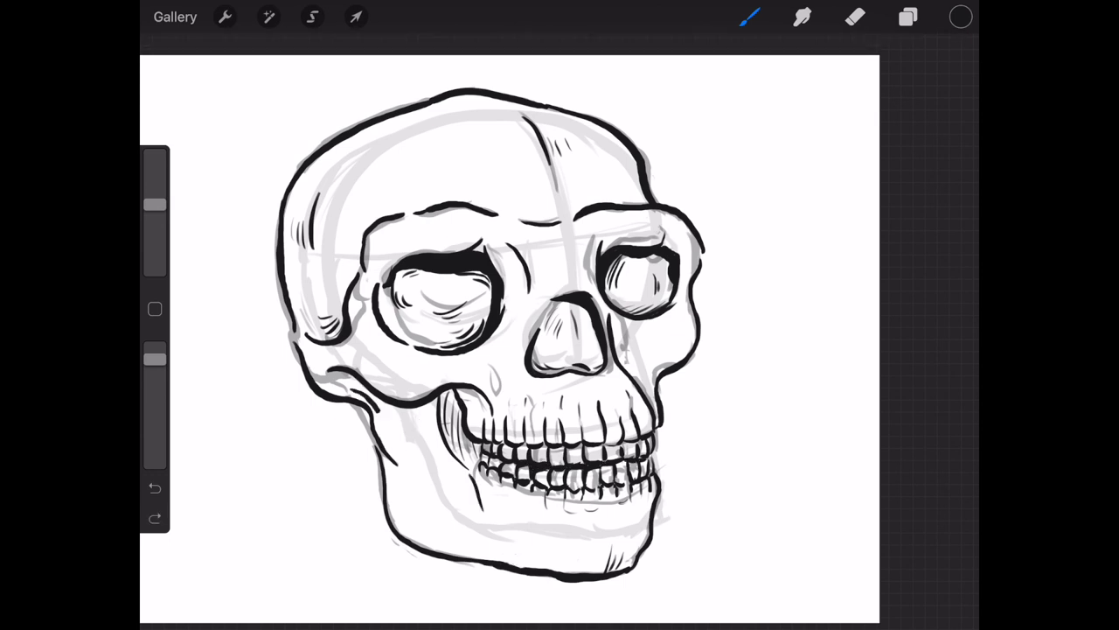
left_click(955, 15)
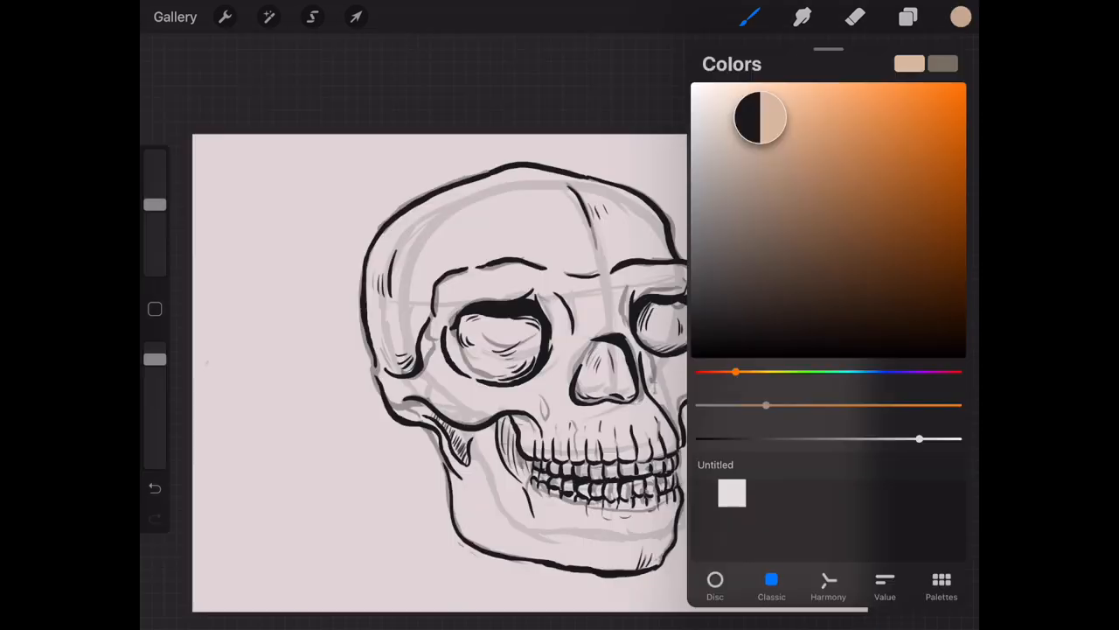
Fill the skull with tan and pick a darker brown for shading
left_click(961, 15)
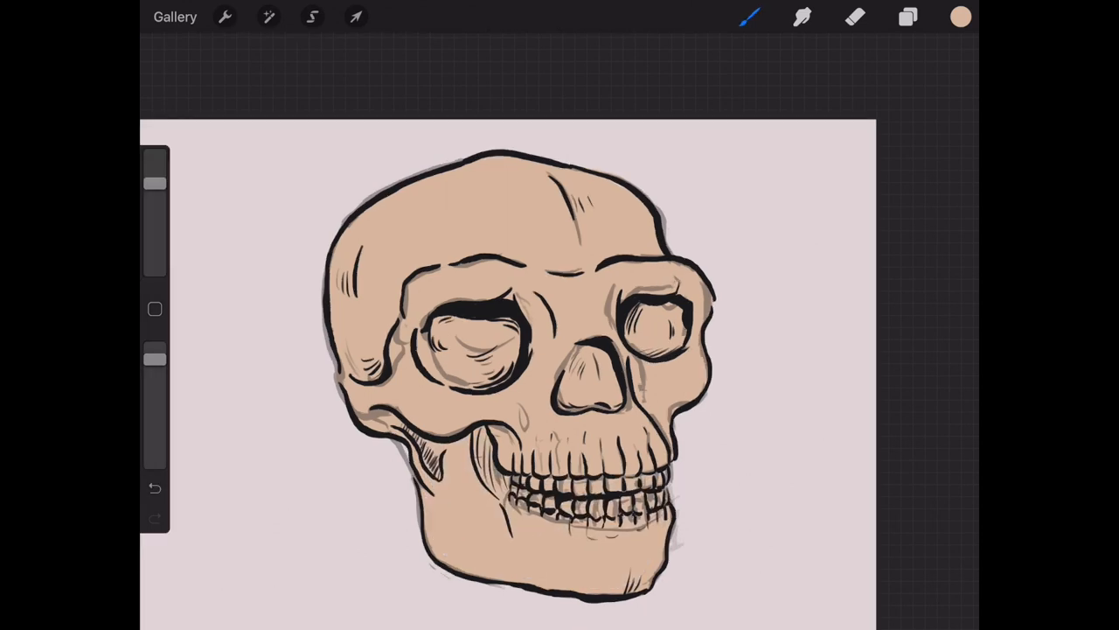
left_click(960, 16)
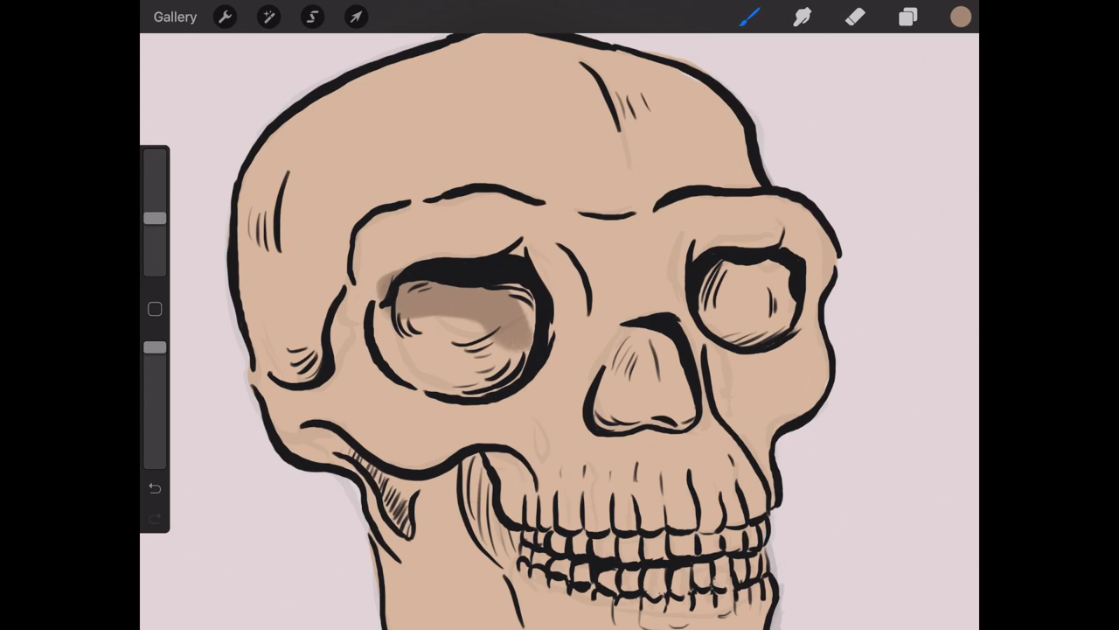
Paint and smudge brown shading in the eye sockets, nasal cavity, cheeks and jaw
left_click(854, 14)
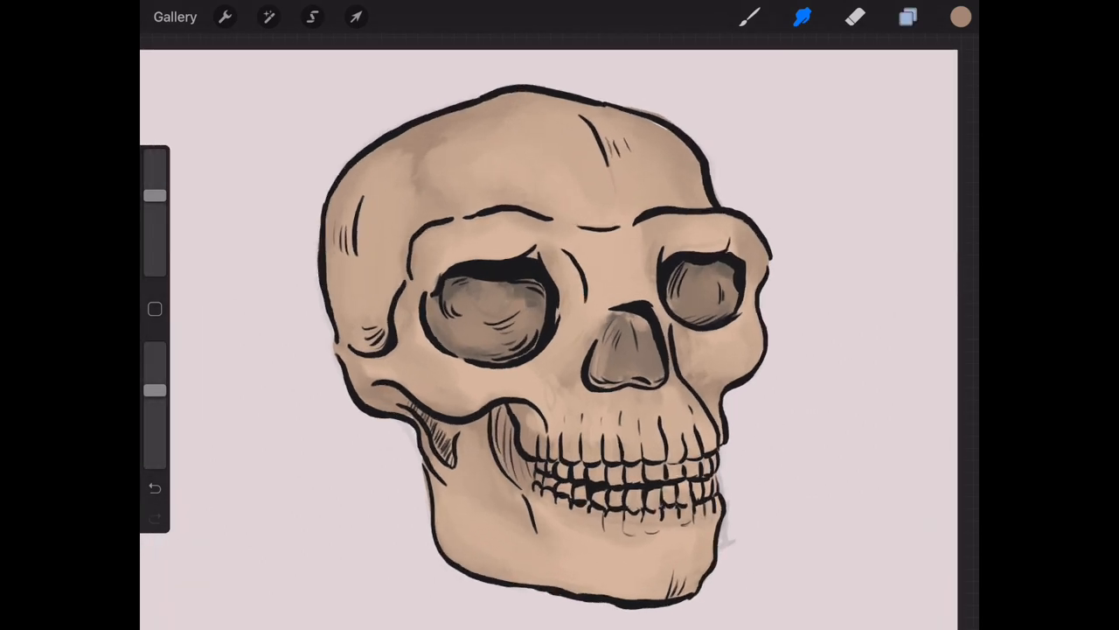
Deepen shading around brow, temples, cheekbones and jaw, then show the layers
left_click(907, 18)
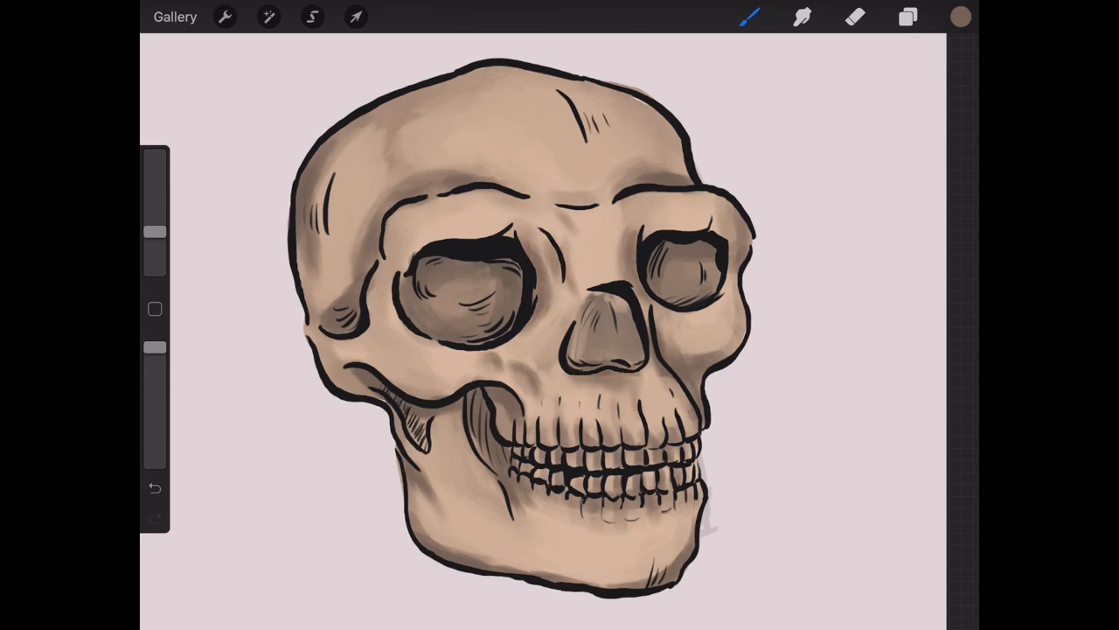
left_click(907, 17)
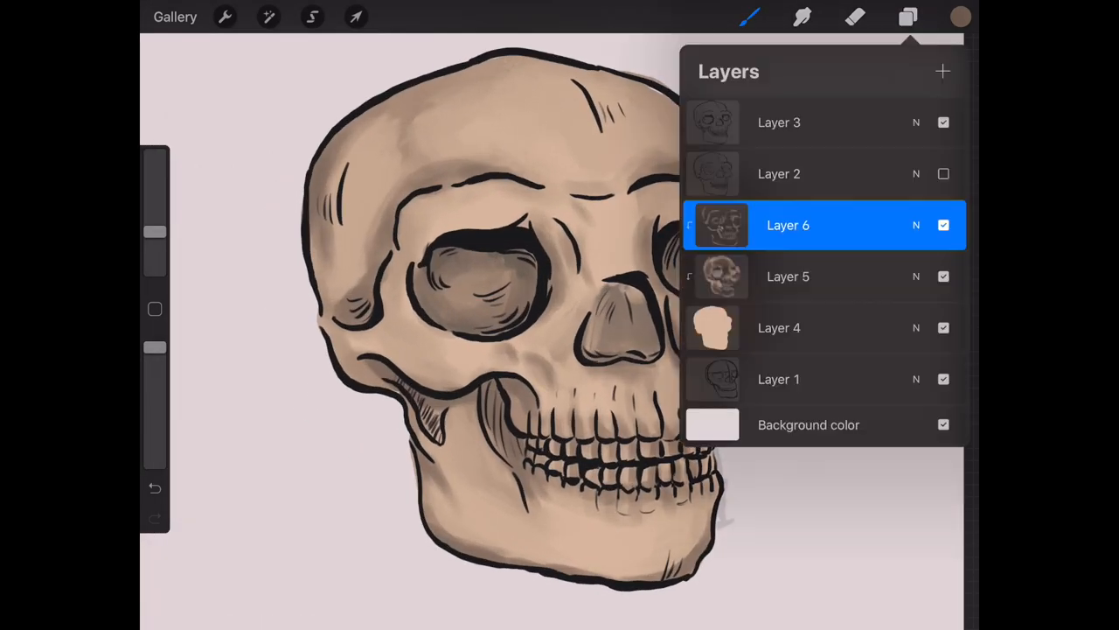
Pick a pale cream colour and brush highlights onto the skull, undoing a stray stroke
left_click(957, 15)
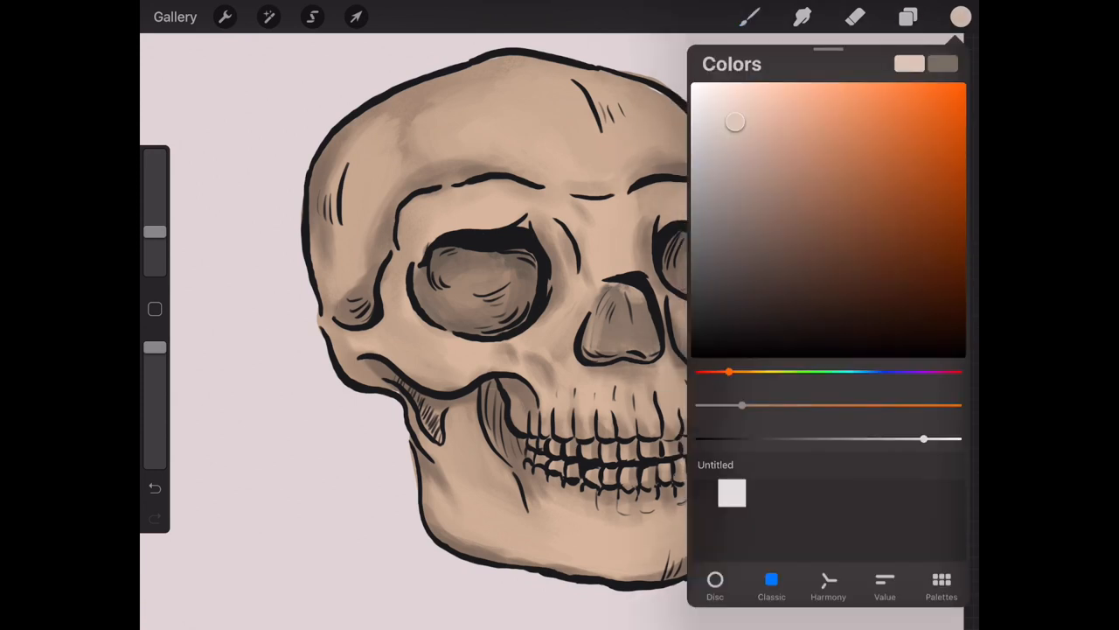
left_click(960, 14)
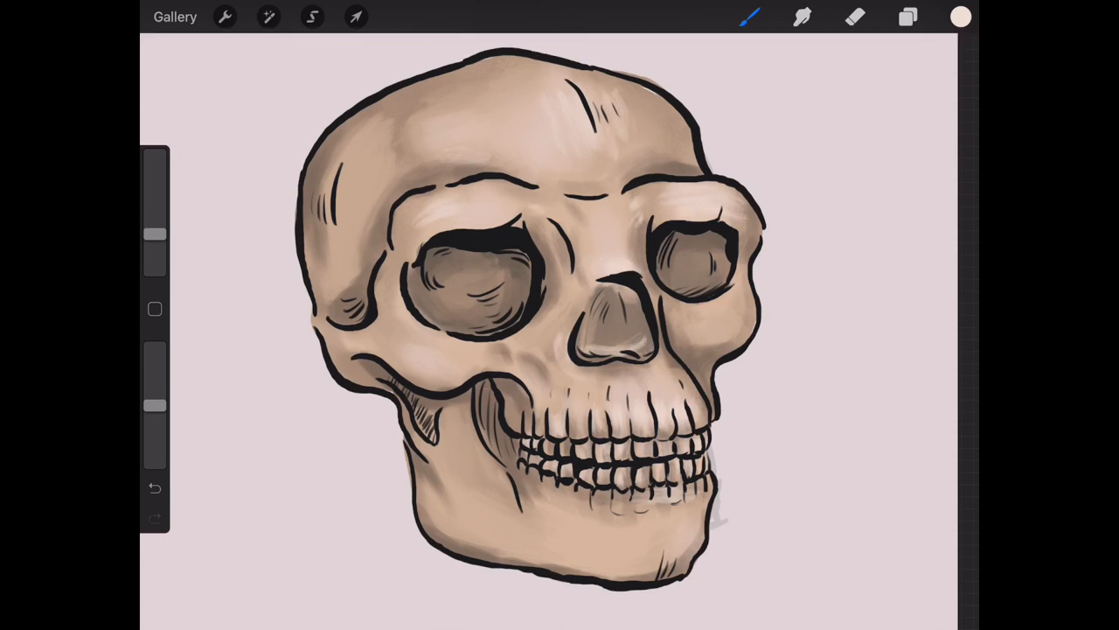
left_click(155, 487)
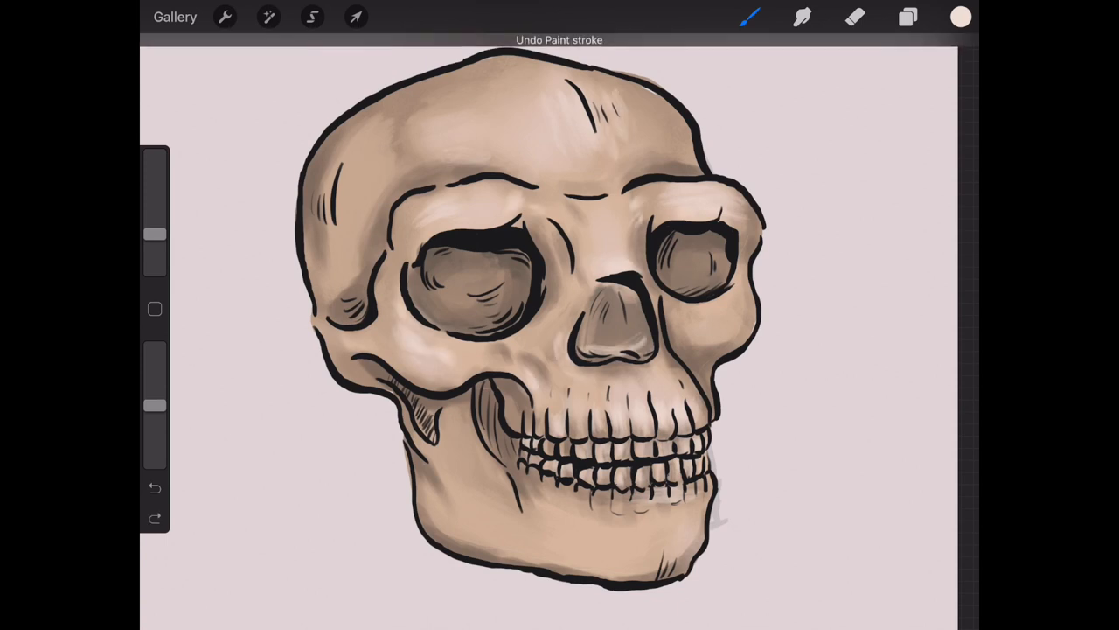
left_click(155, 489)
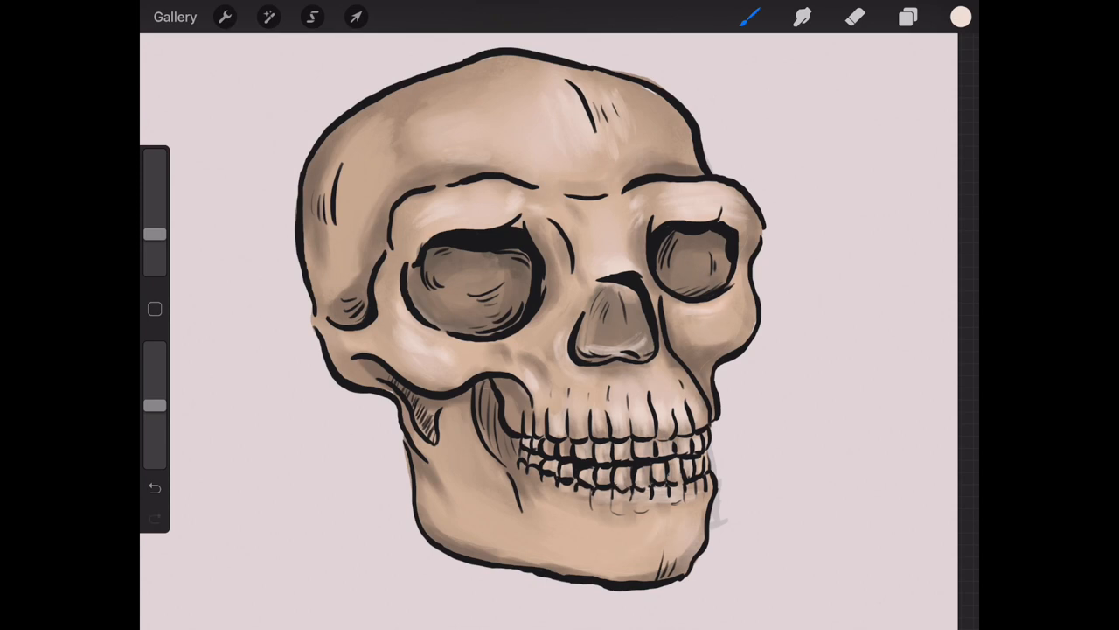